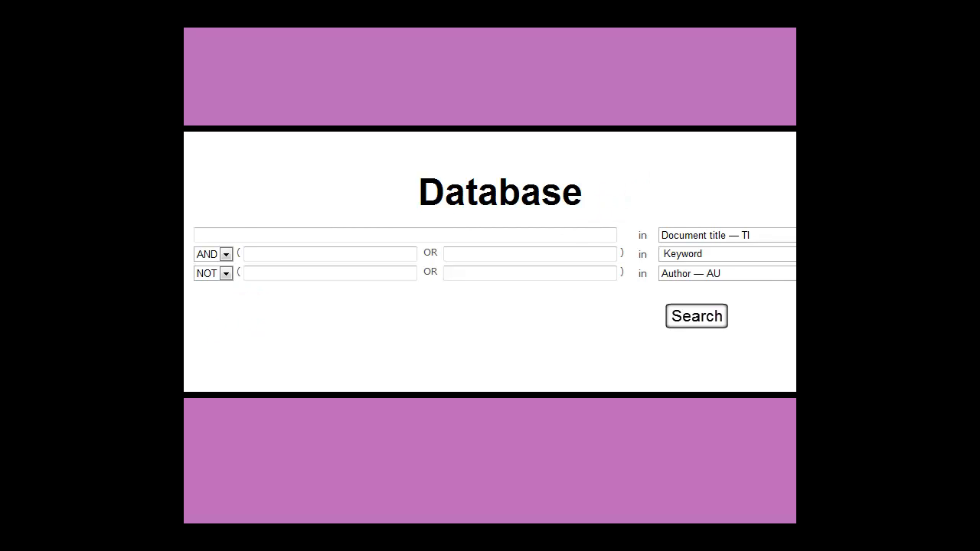
# Set the first two rows to 'All fields + text' and the third row's operator to AND
pyautogui.click(225, 254)
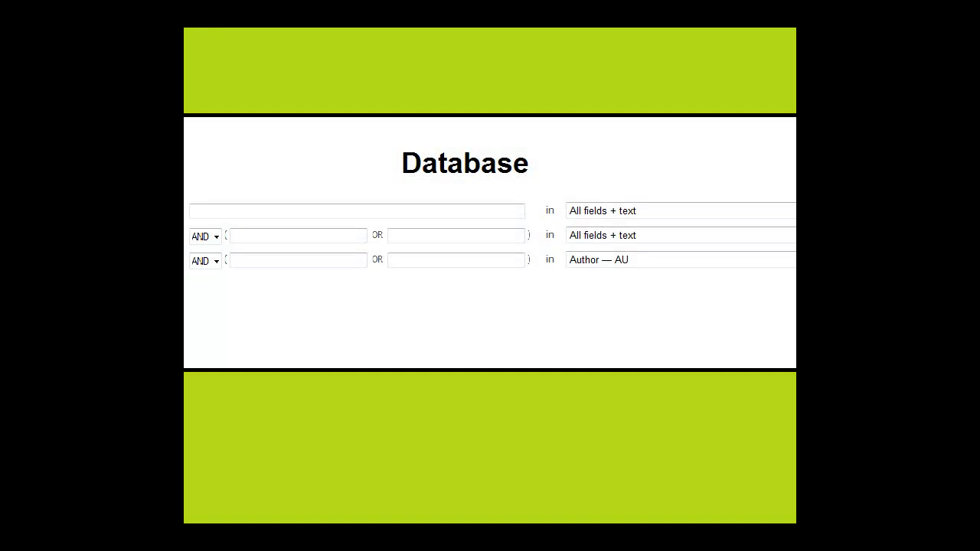
# Enter 'history' and 'Canada' in the all-fields rows and 'Berton' in the Author row
pyautogui.write('history')
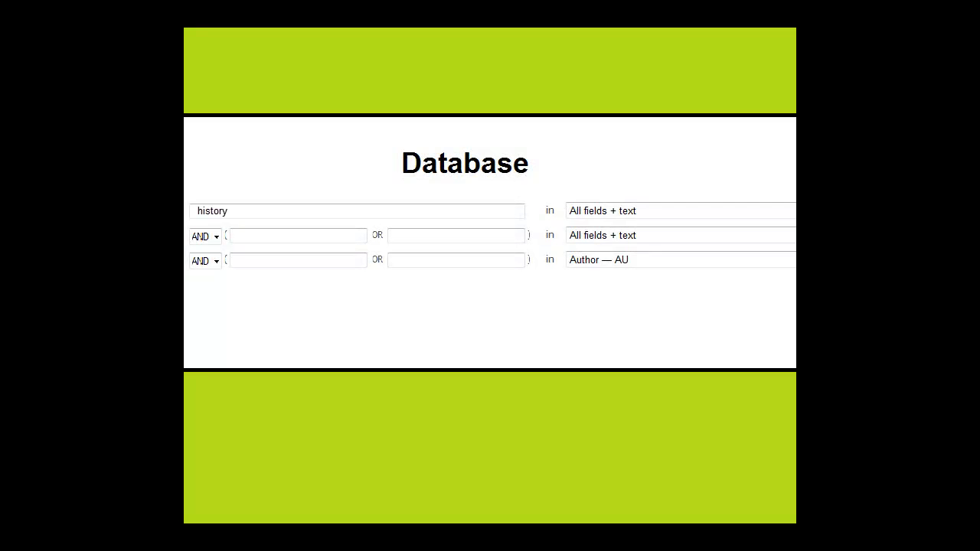
pyautogui.write('Canada')
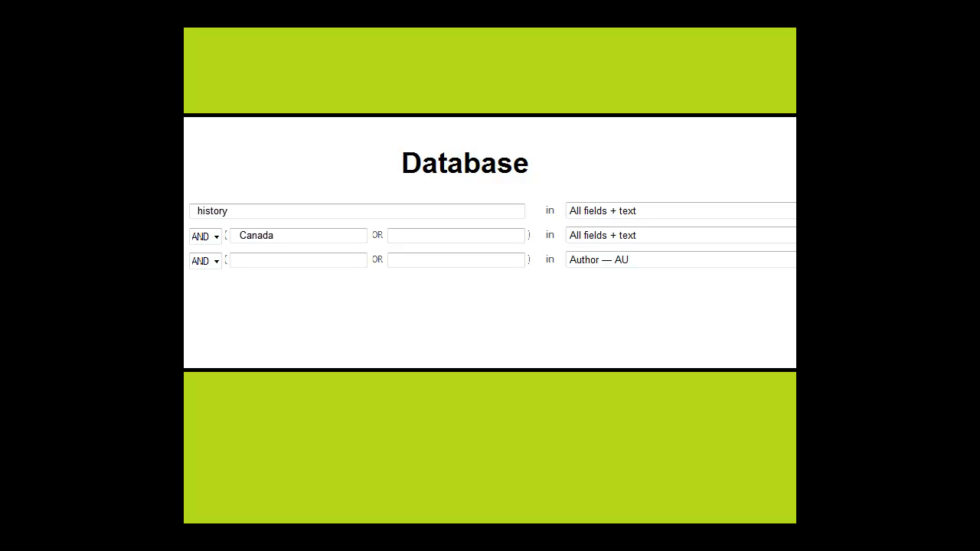
pyautogui.write('Berton')
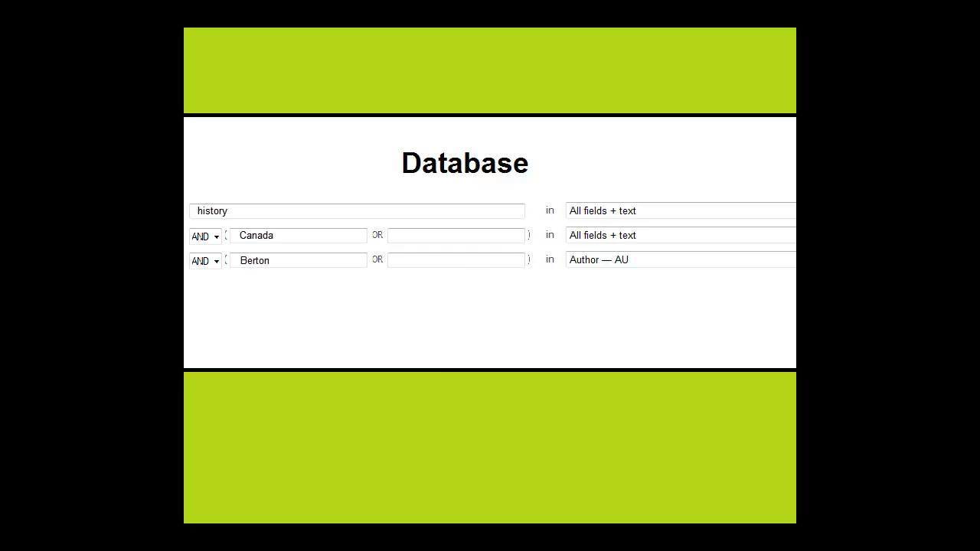